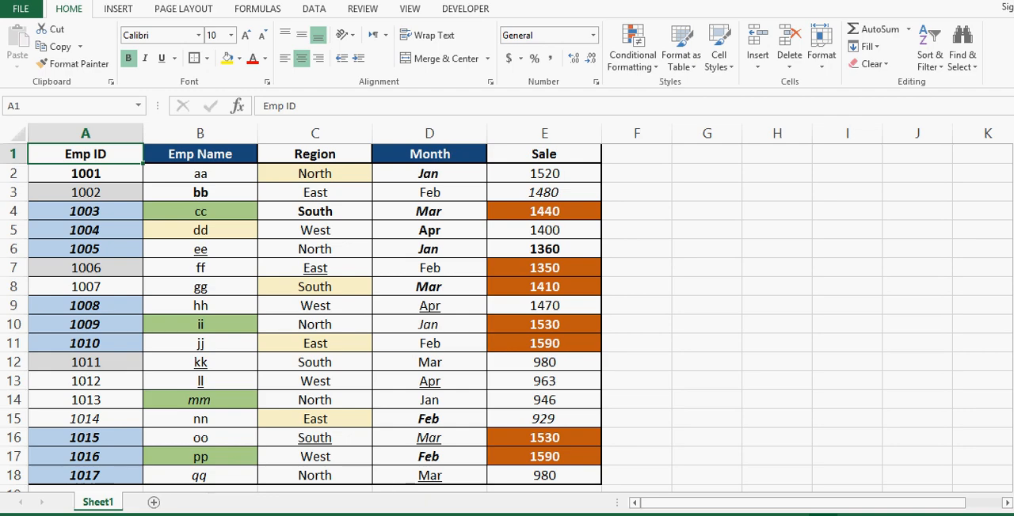
# - Begin the table selection at the Emp ID header cell A1
pyautogui.click(199, 133)
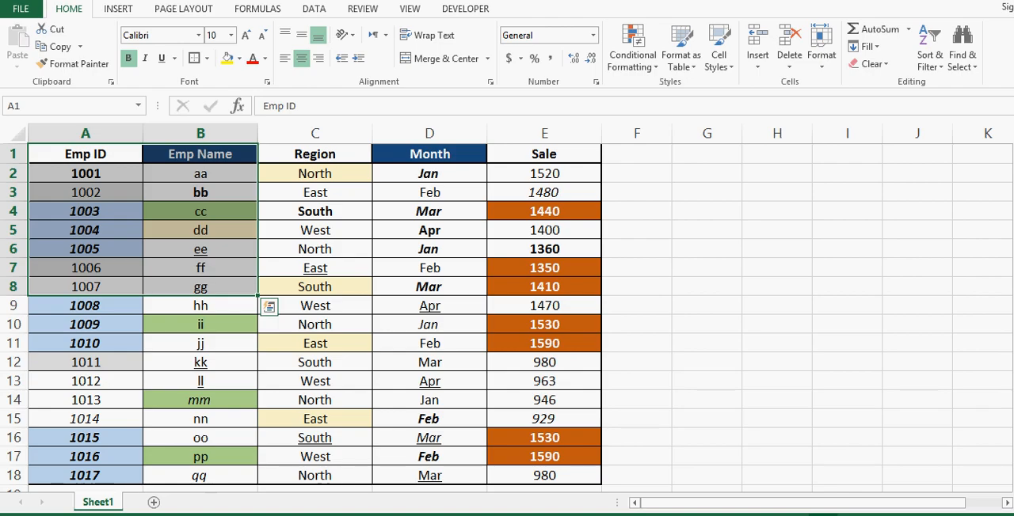
# - Select the table A1:E18 and bring up the Clear options from the Home ribbon
pyautogui.click(315, 230)
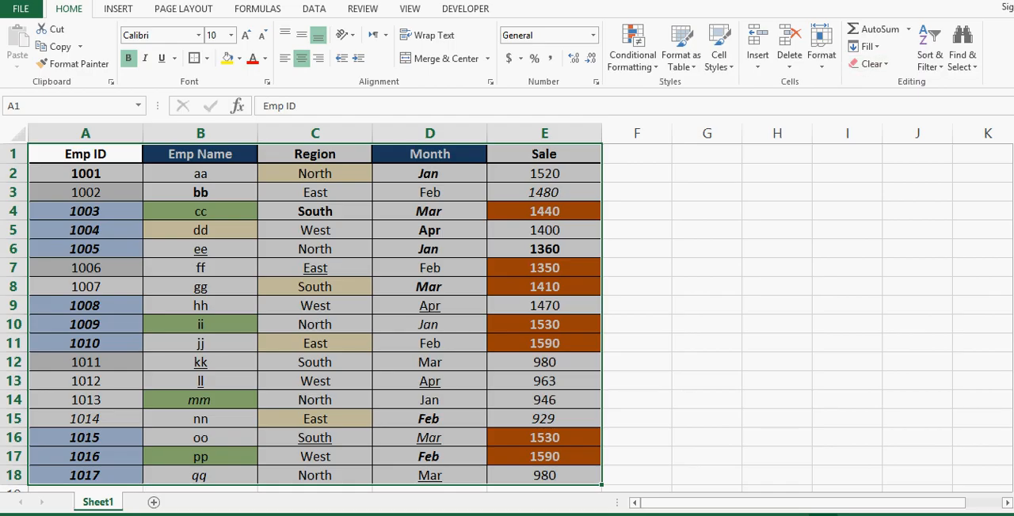
pyautogui.click(869, 63)
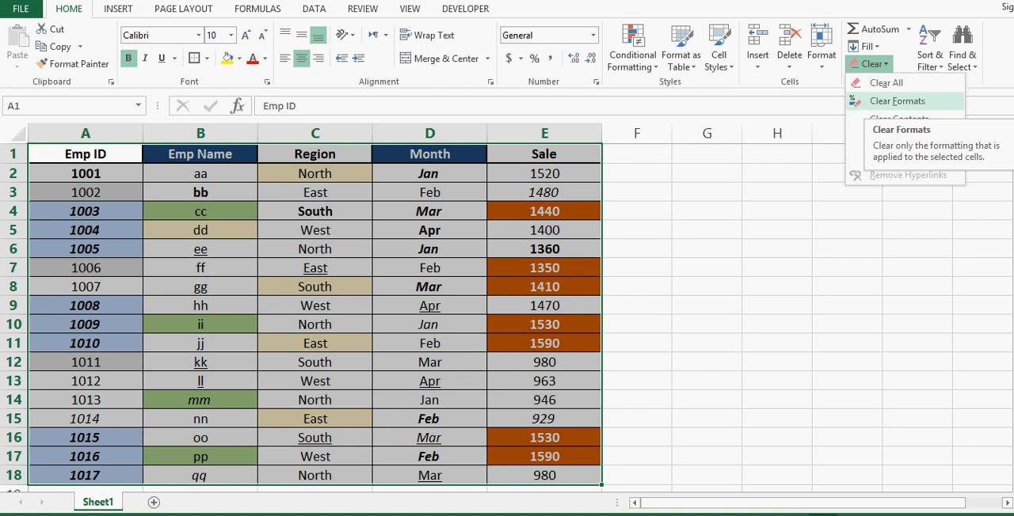
# - Dismiss the Clear options unused and move to cell G3, keeping the table's formatting
pyautogui.click(897, 101)
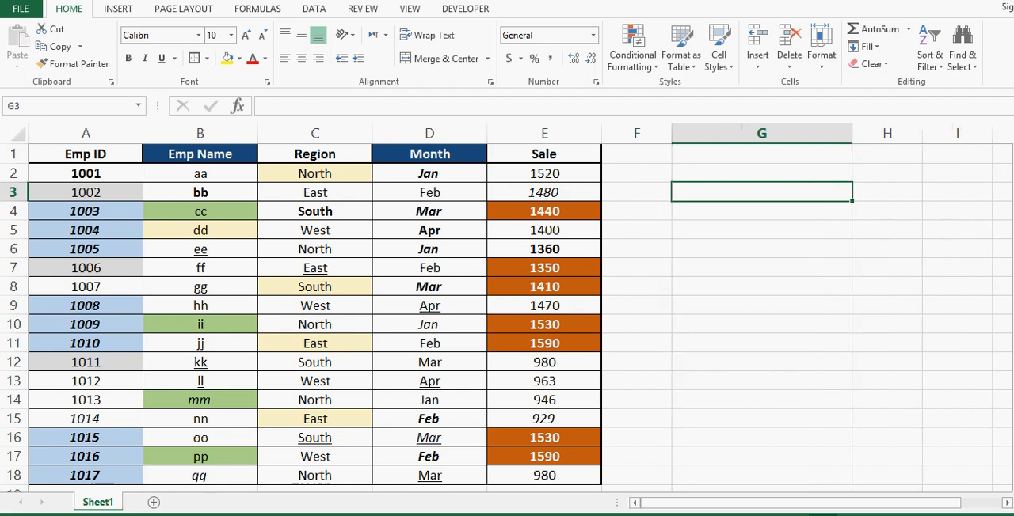
# - Enter the note 'Alt + E + A + F' in G3, shade it yellow, and clear all formats from the table
pyautogui.write('A')
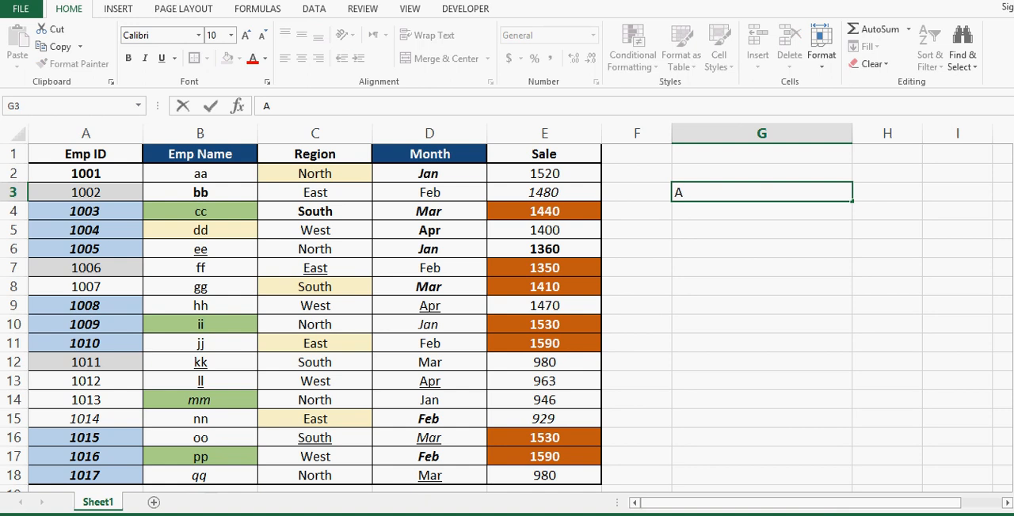
pyautogui.write('lt + E + A + F')
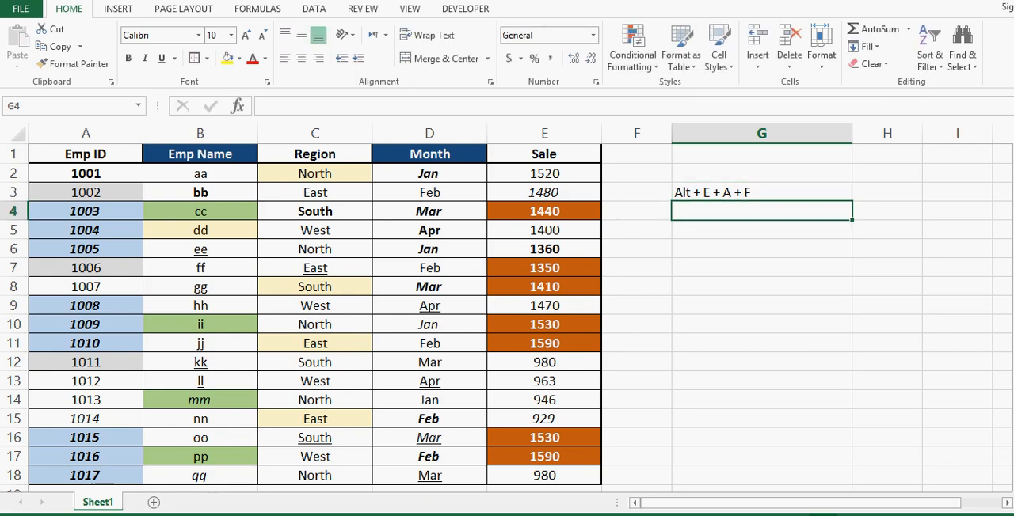
pyautogui.click(760, 192)
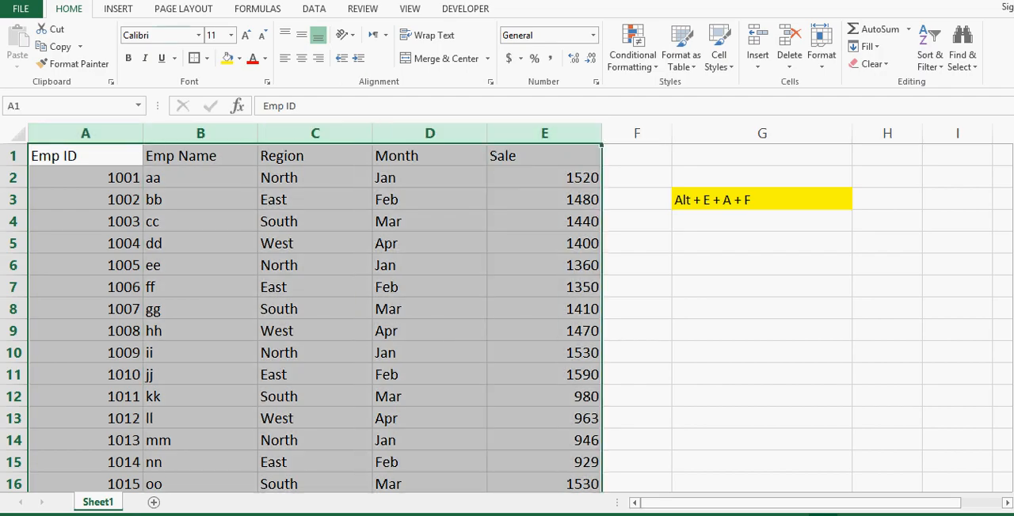
pyautogui.click(869, 63)
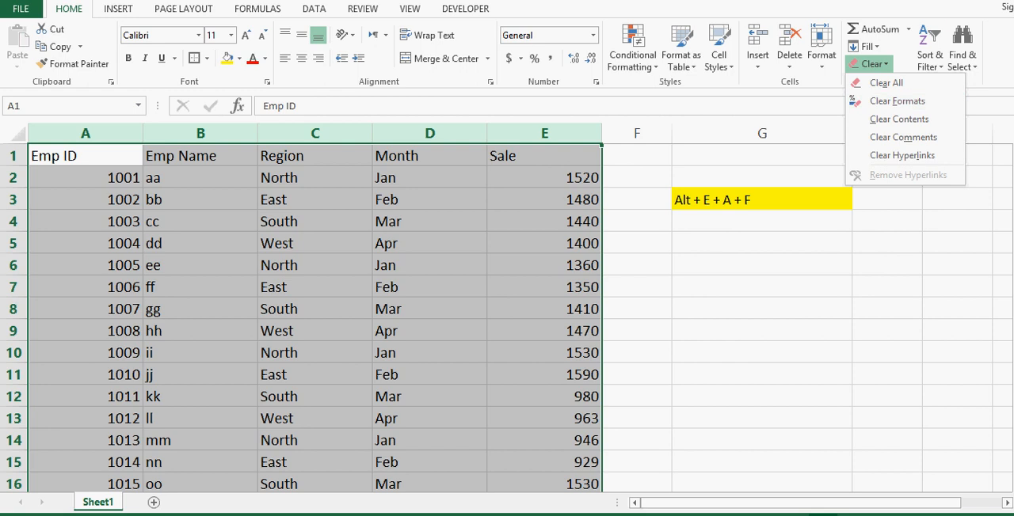
pyautogui.click(868, 63)
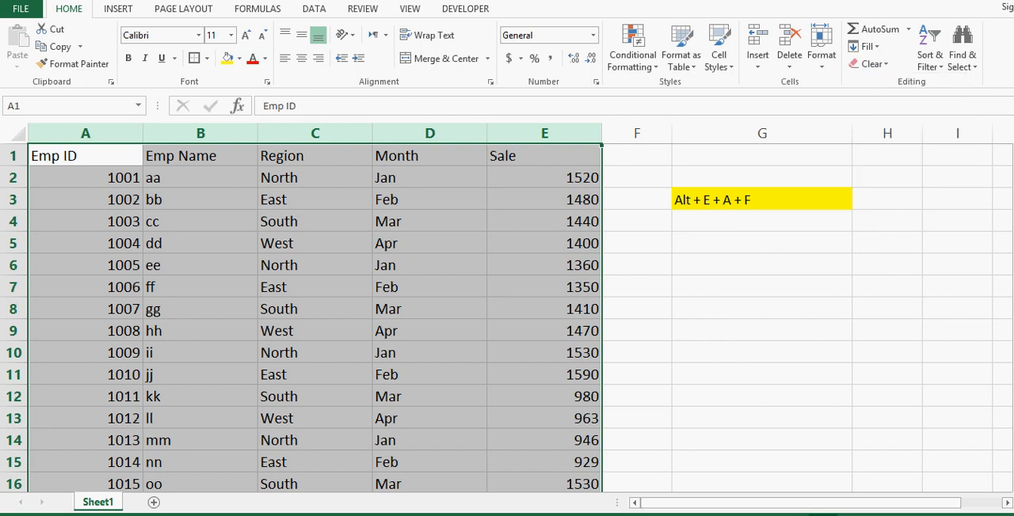